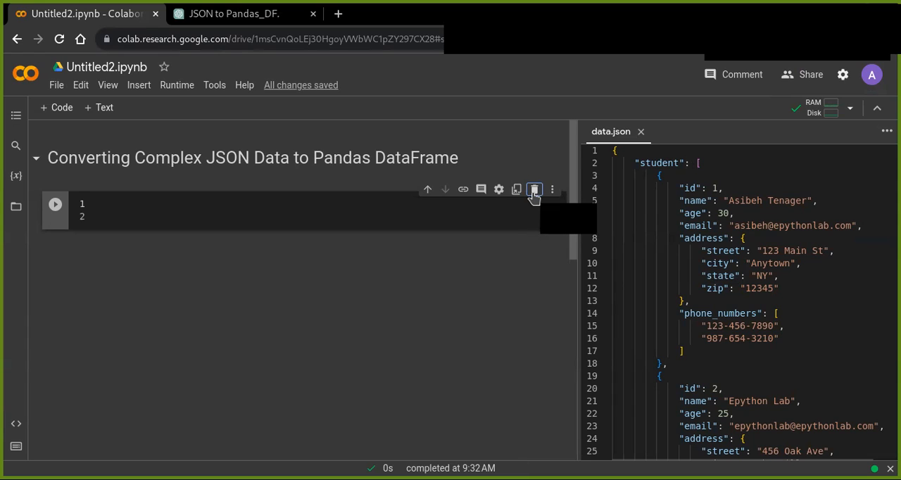
pyautogui.moveTo(534, 189)
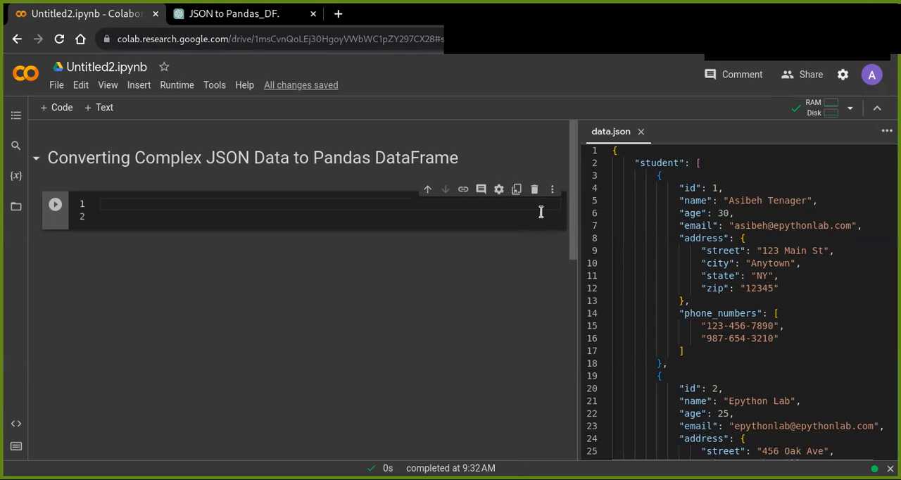
pyautogui.moveTo(546, 223)
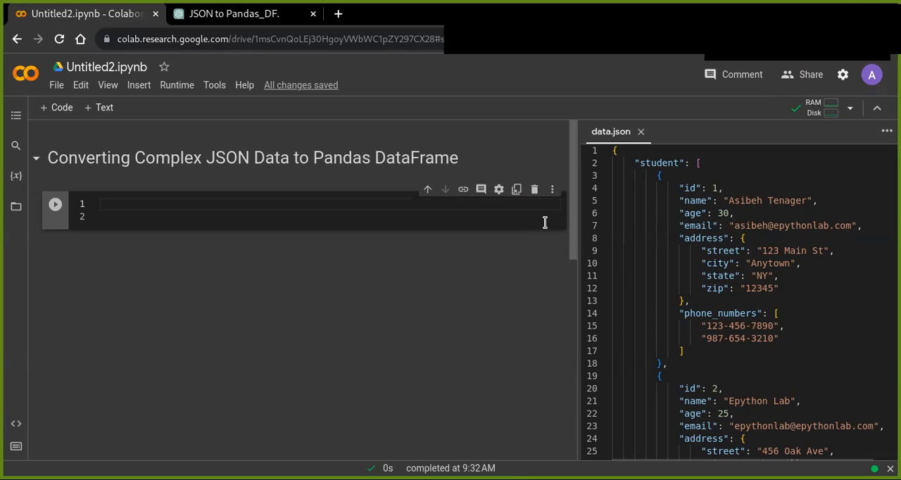
pyautogui.moveTo(542, 145)
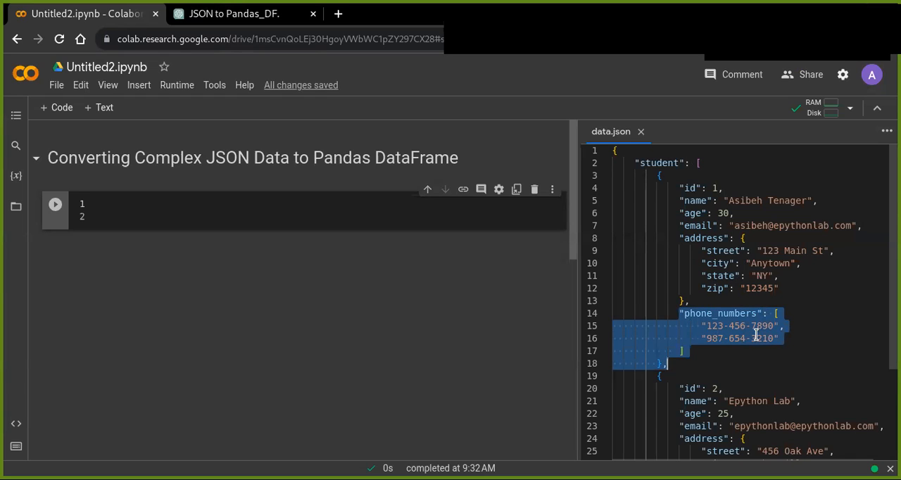
# Import json and open 'data.json' in read mode with a with block.
pyautogui.scroll(-3)
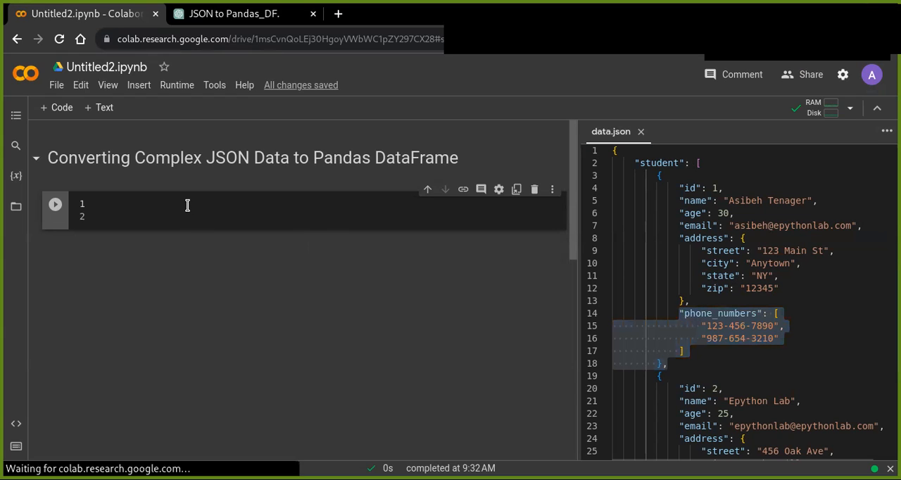
pyautogui.write('i')
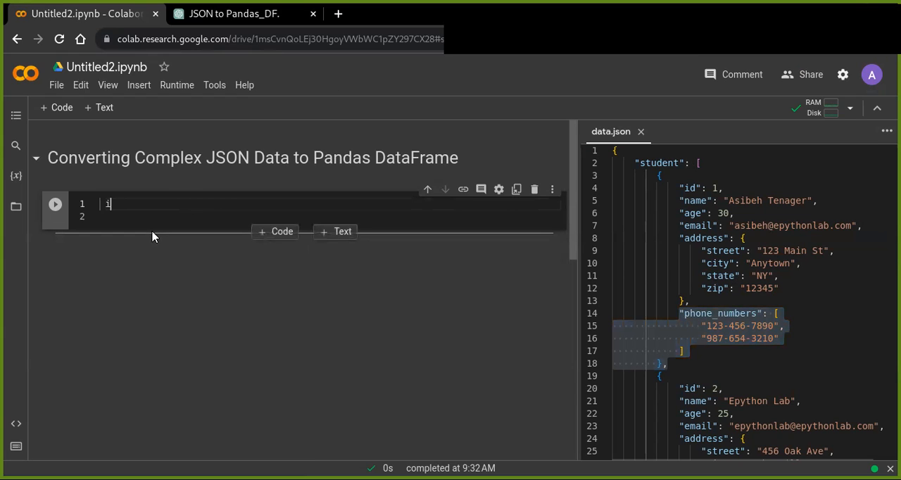
pyautogui.write('import json')
pyautogui.write("with open('")
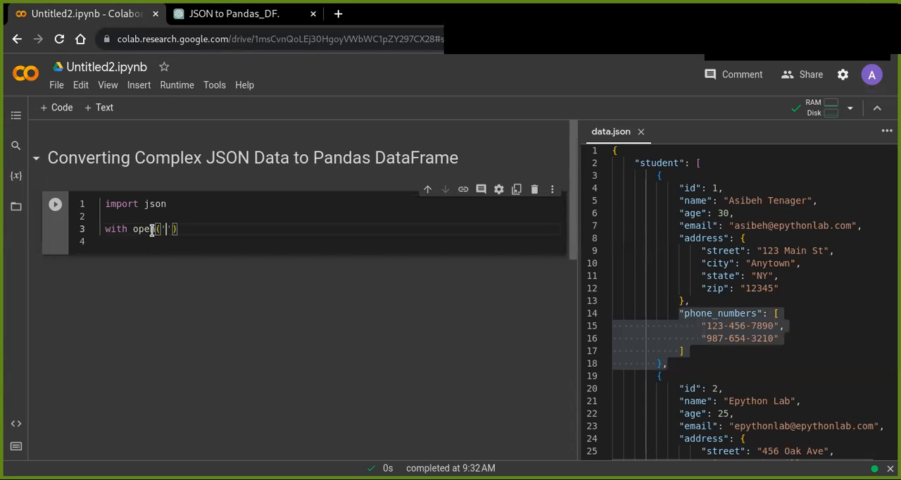
pyautogui.write('s')
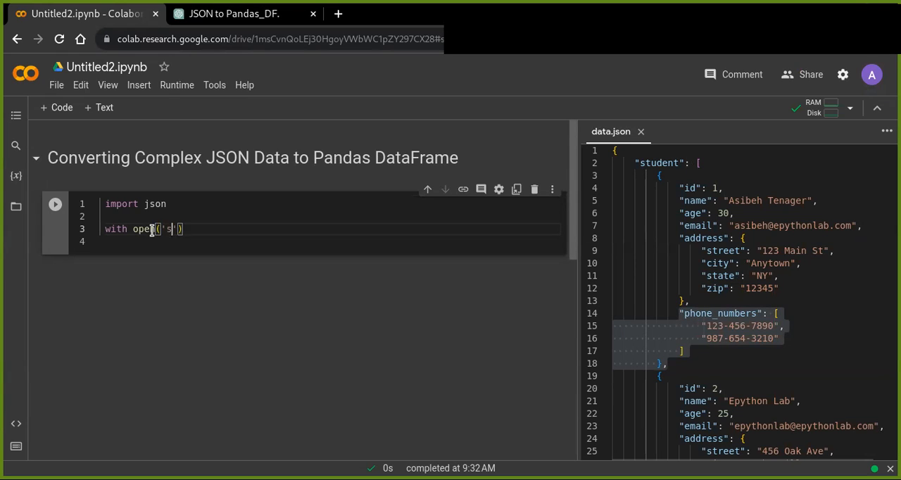
pyautogui.write('data.json')
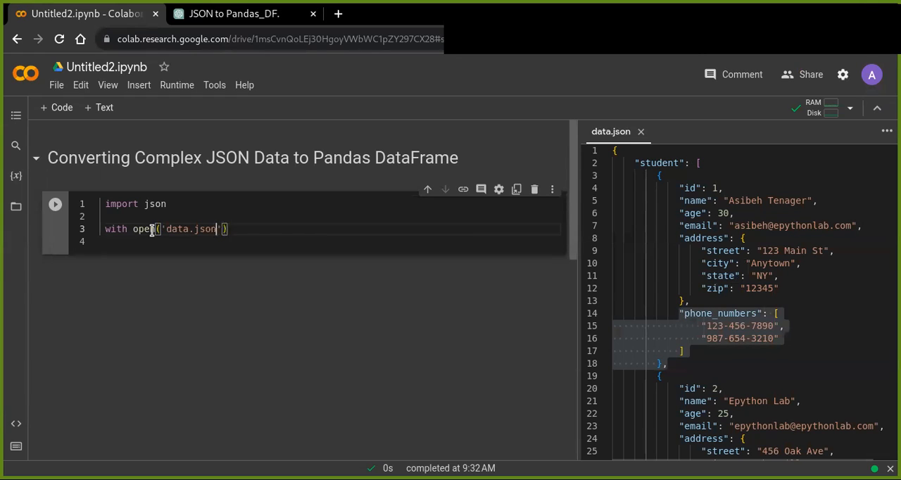
pyautogui.write(", 'r")
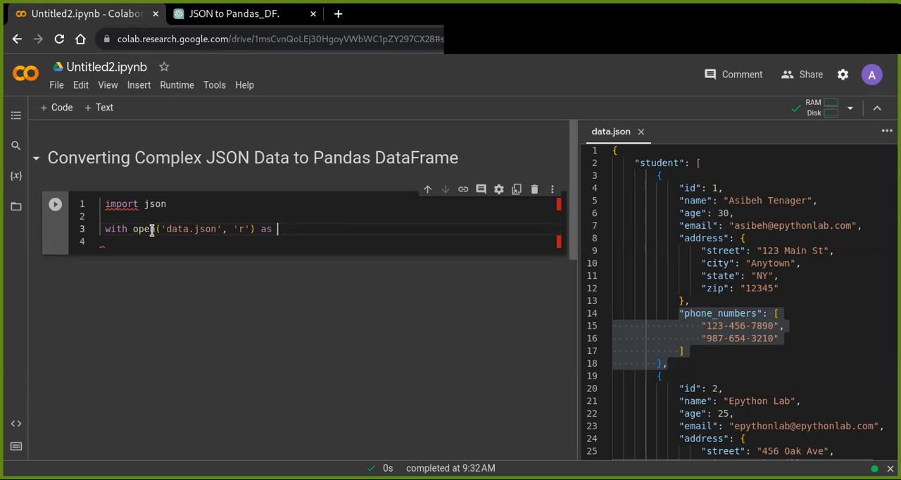
# Assign data = json.load(json_data) inside the block and start a data cell.
pyautogui.write('json_')
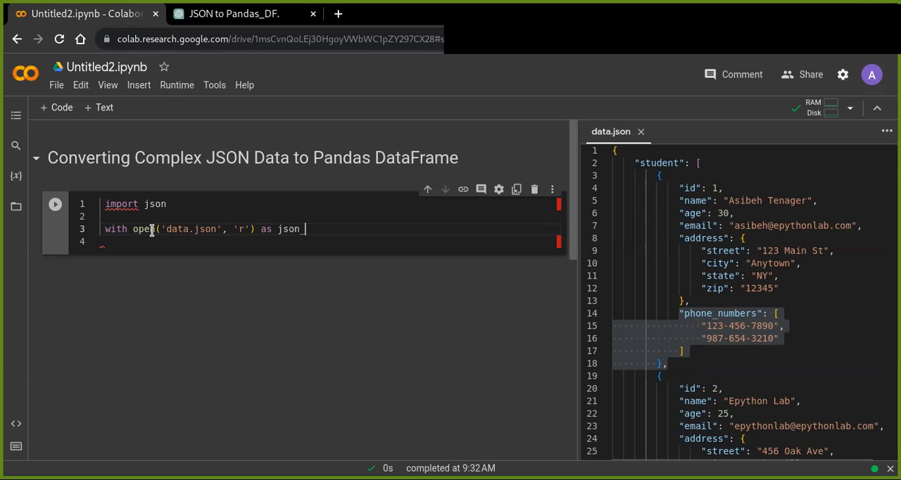
pyautogui.write('data:')
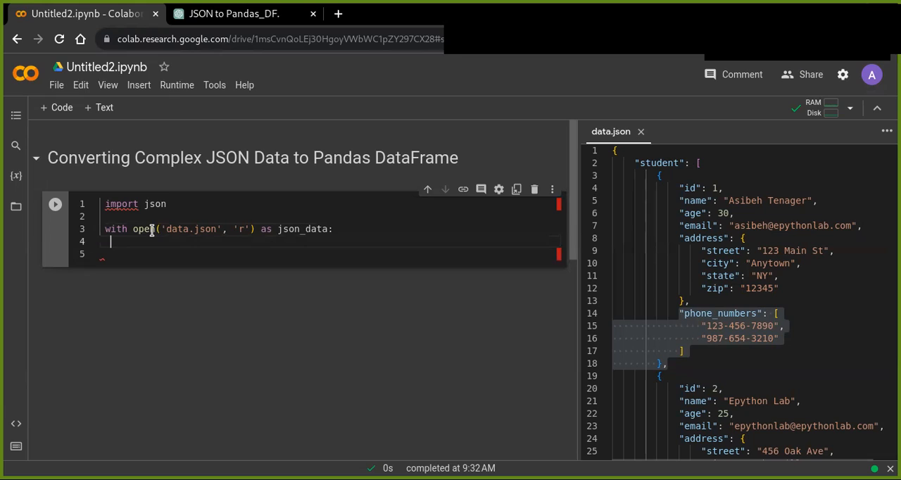
pyautogui.write('data')
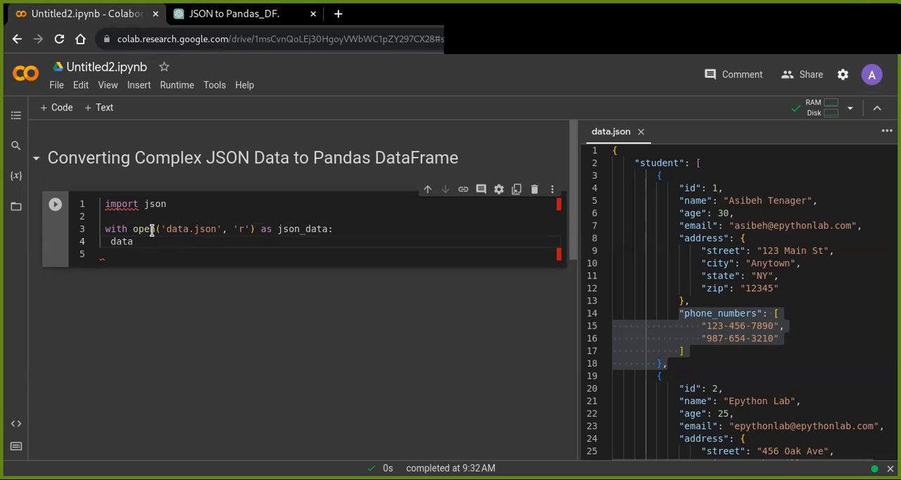
pyautogui.write('= json')
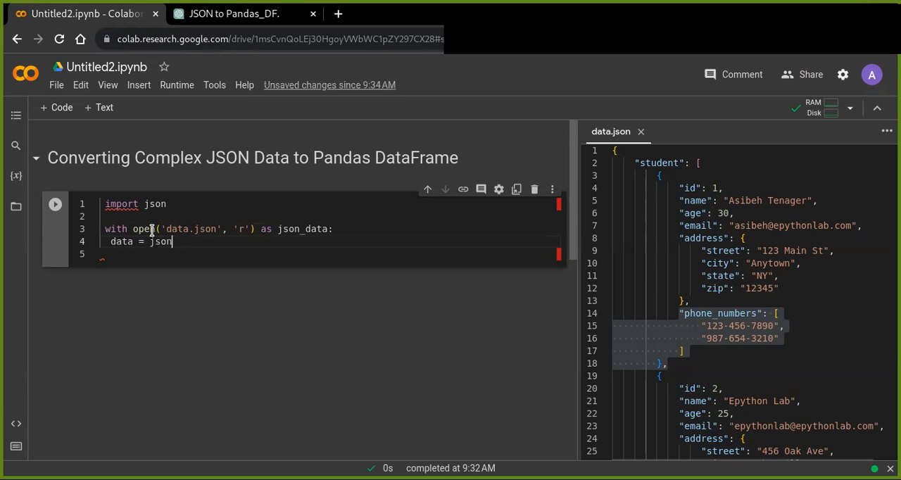
pyautogui.write('.load(j')
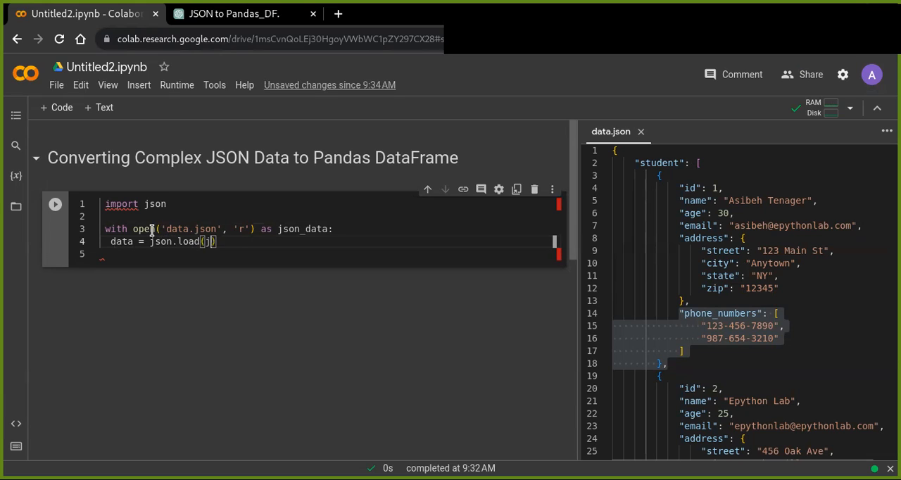
pyautogui.write('son_data')
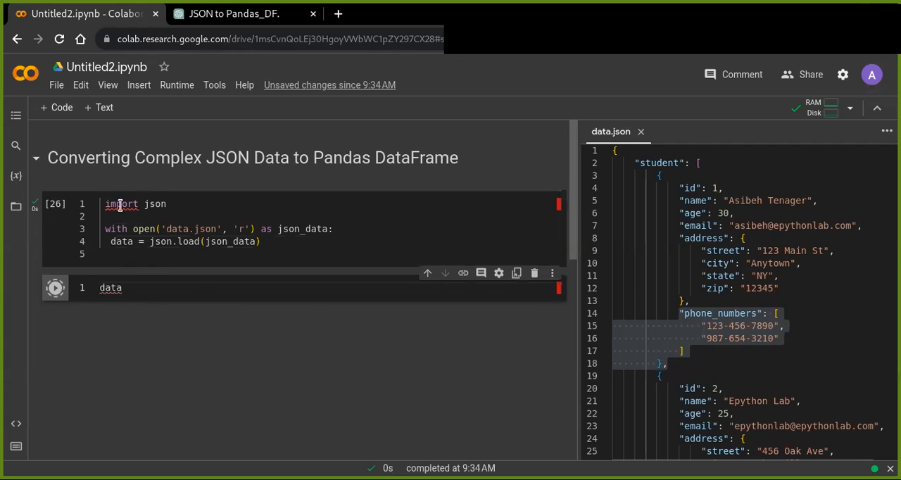
# Print the nested student dictionary from the data cell, then clear that cell's code.
pyautogui.click(55, 287)
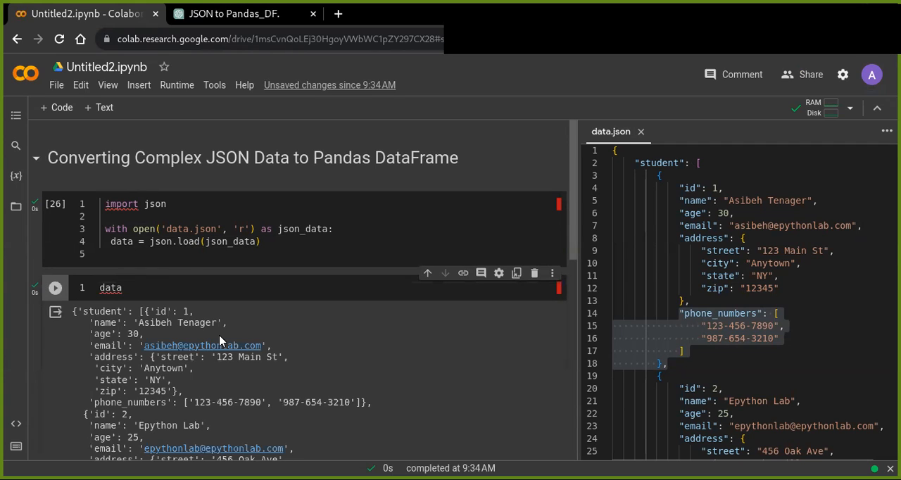
pyautogui.scroll(-3)
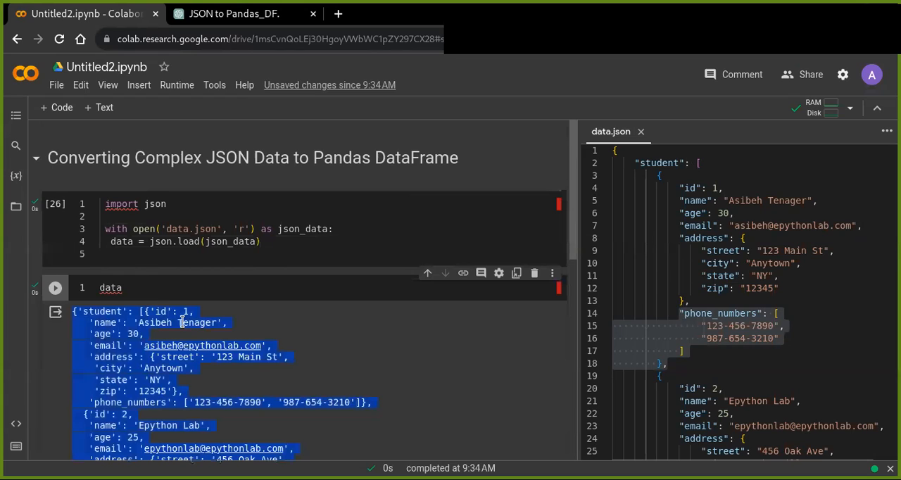
pyautogui.click(139, 288)
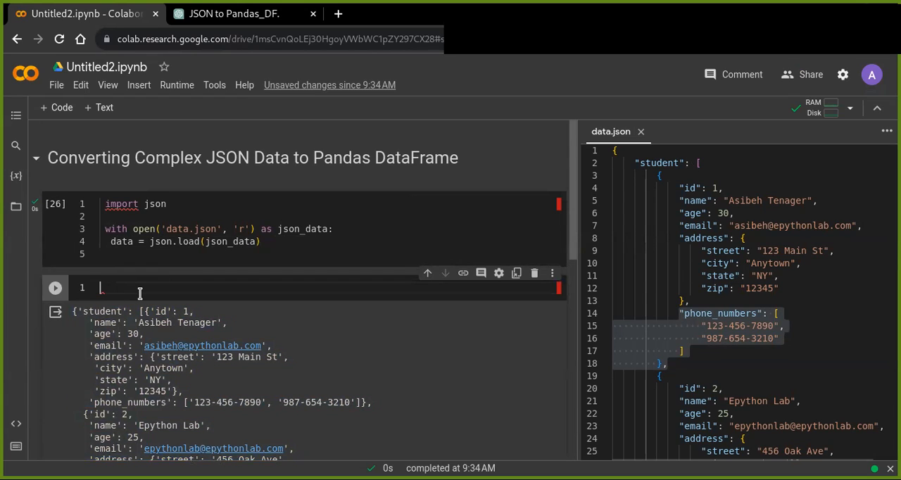
# Write the pandas import and normalized_data = pd.json_normalize(data['student']).
pyautogui.write('imp')
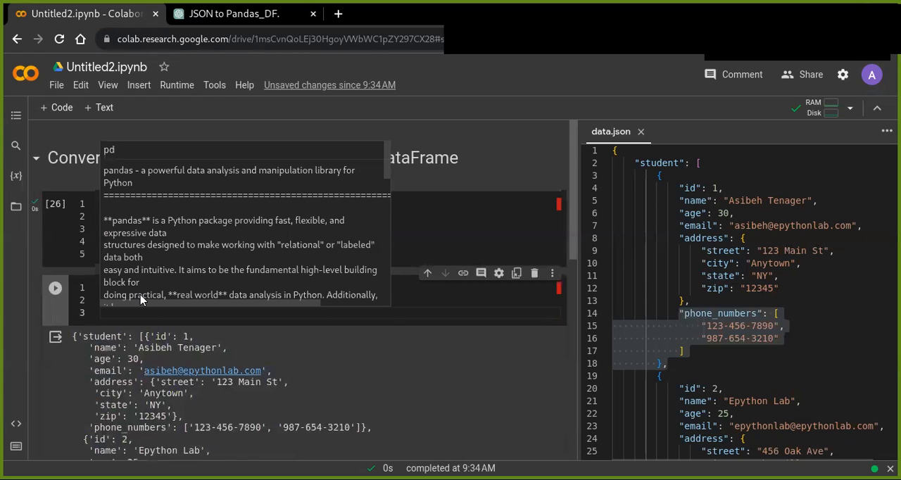
pyautogui.write('# normalize')
pyautogui.write('normalized_')
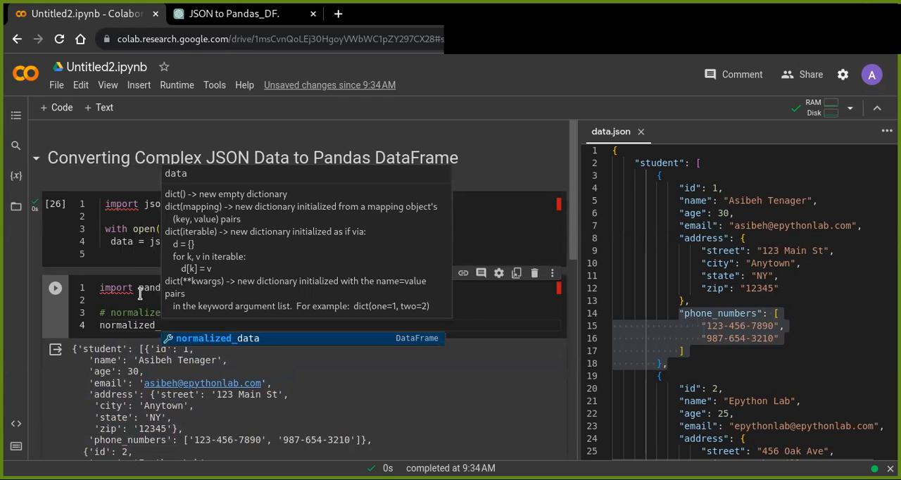
pyautogui.write('pd.')
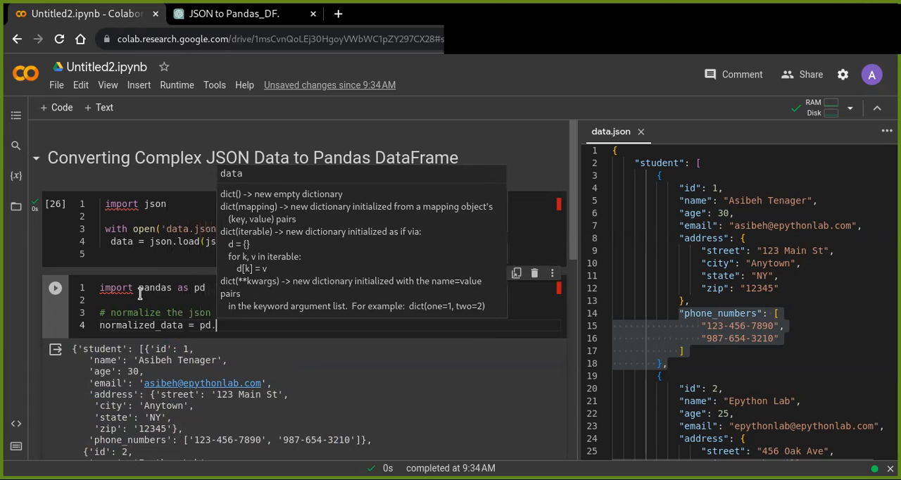
pyautogui.write('json_normalize')
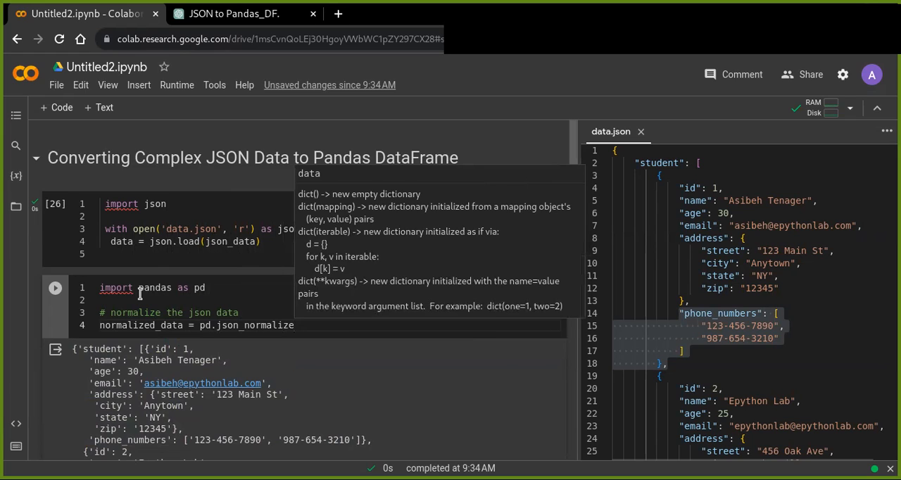
pyautogui.write('()')
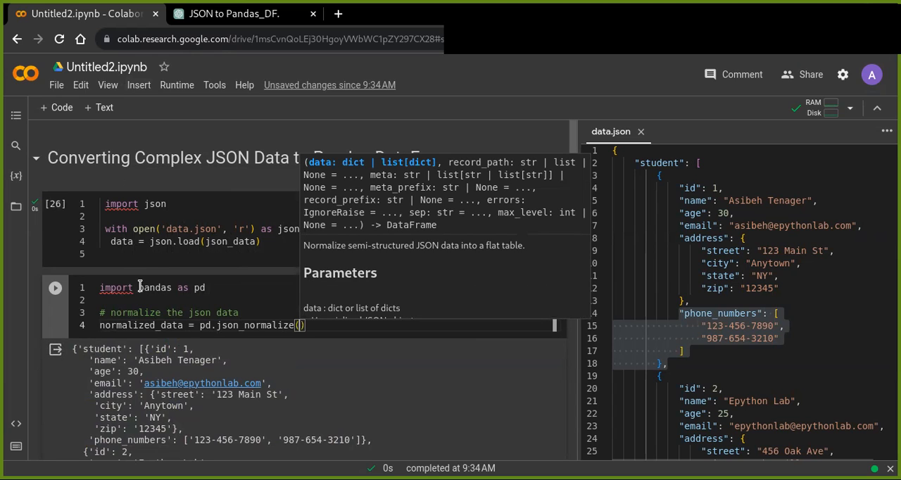
pyautogui.write("data['")
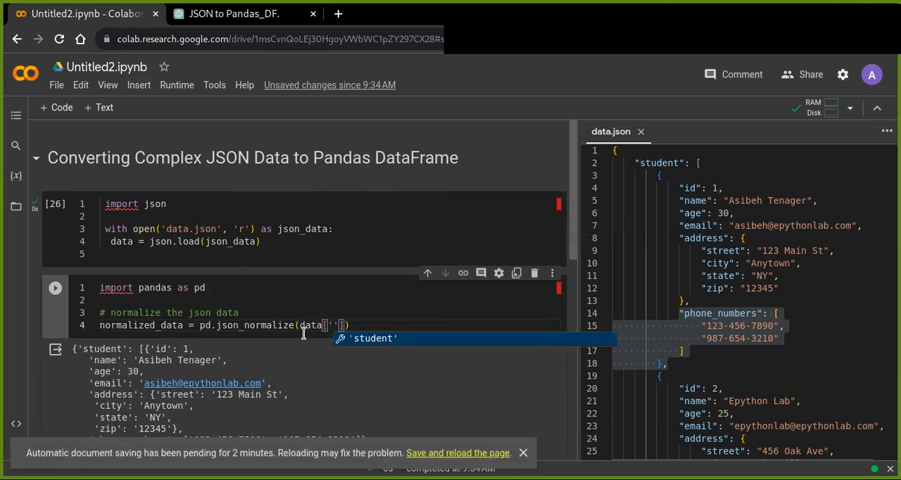
pyautogui.write('student')
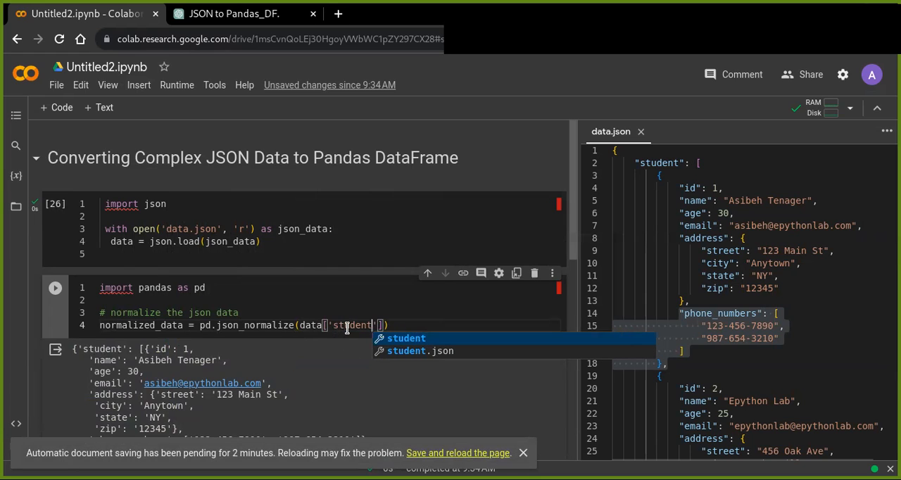
pyautogui.moveTo(299, 325)
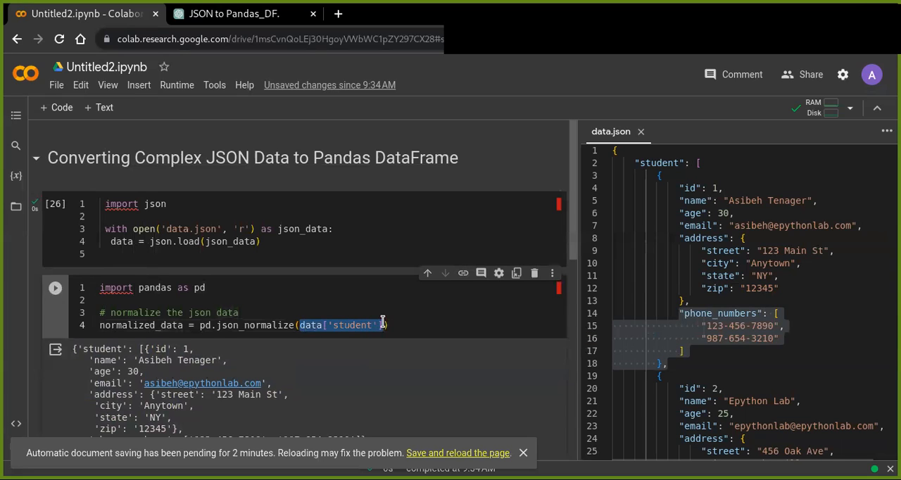
# Check the 'student' argument against the printed output and add a new line.
pyautogui.doubleClick(351, 326)
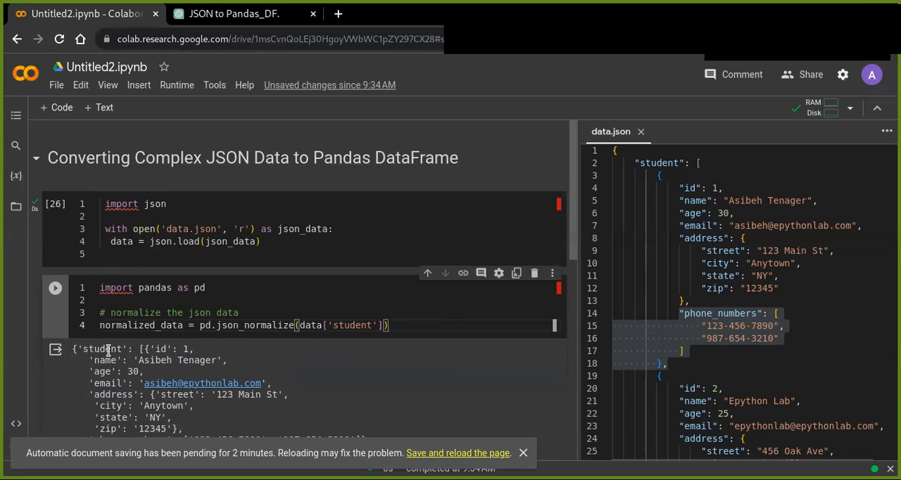
pyautogui.doubleClick(102, 349)
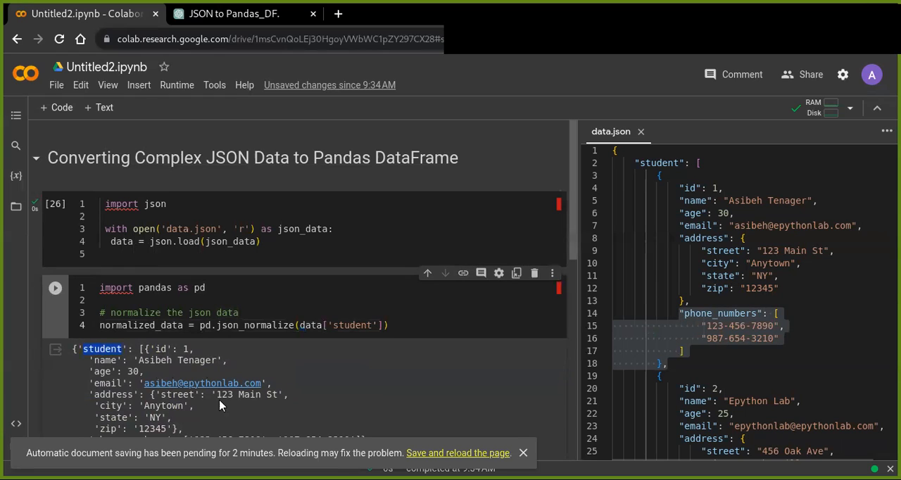
pyautogui.click(407, 325)
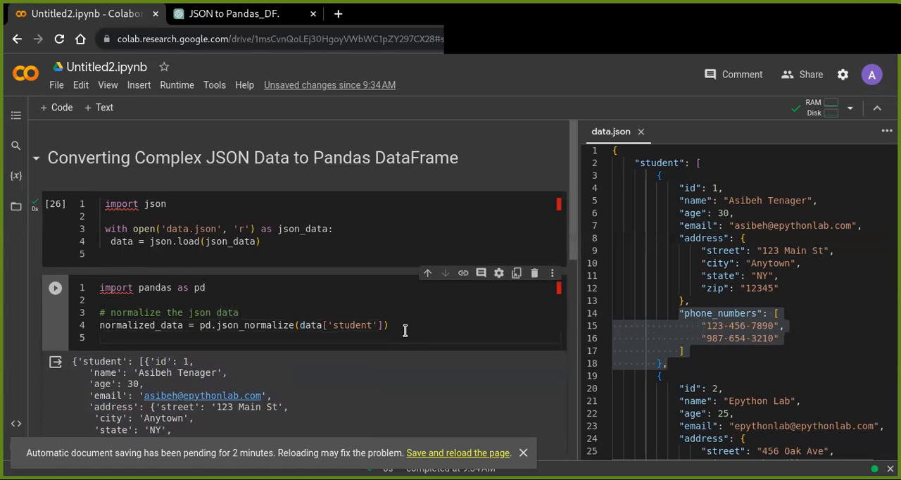
pyautogui.press('enter')
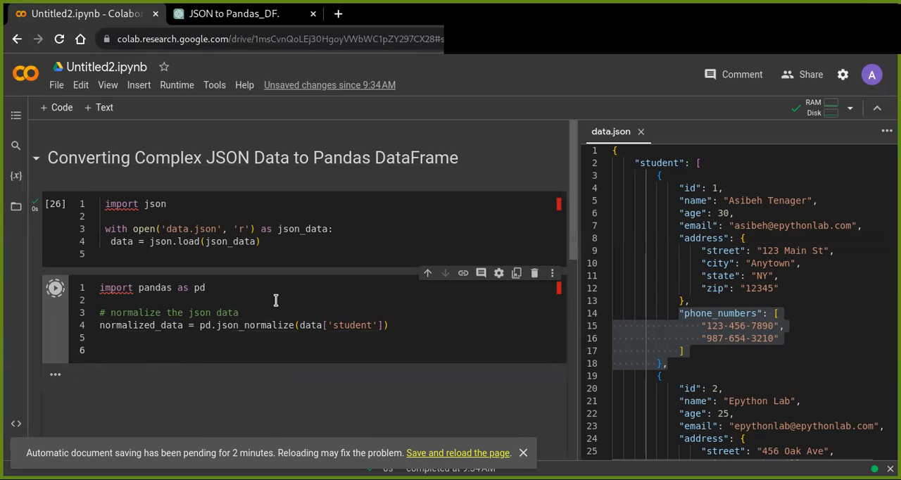
# Run the normalization cell and enter df = pd.DataFrame(normalized_data) in a new cell.
pyautogui.click(55, 287)
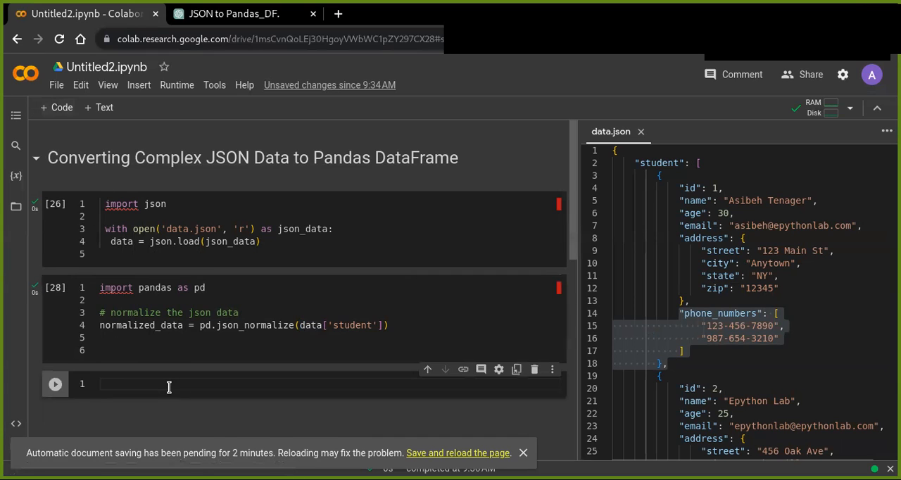
pyautogui.write('df =')
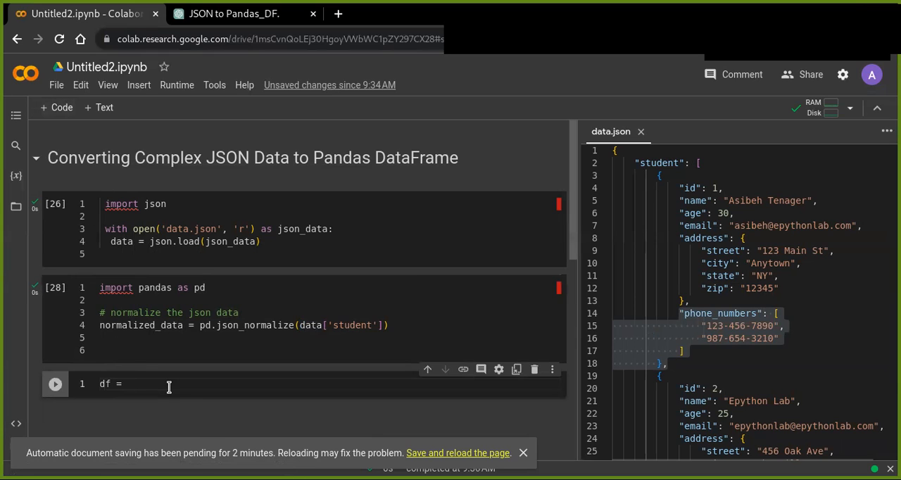
pyautogui.write('pd.D')
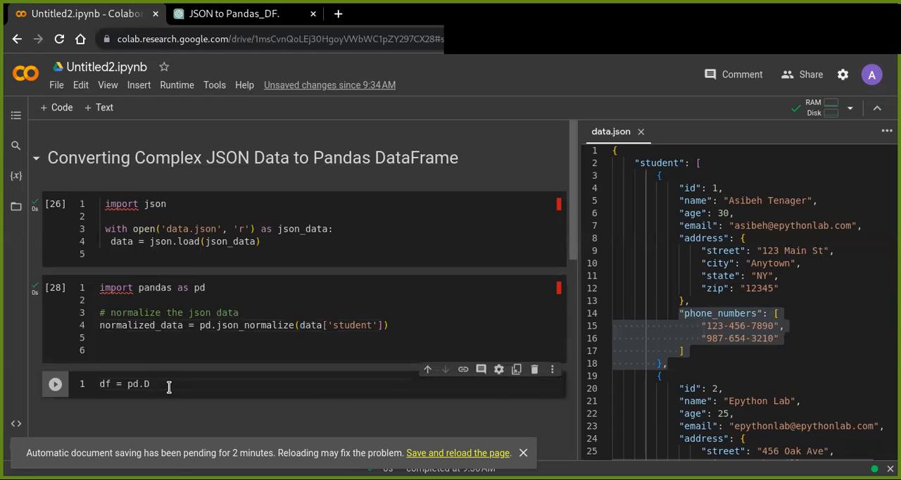
pyautogui.write('ataf')
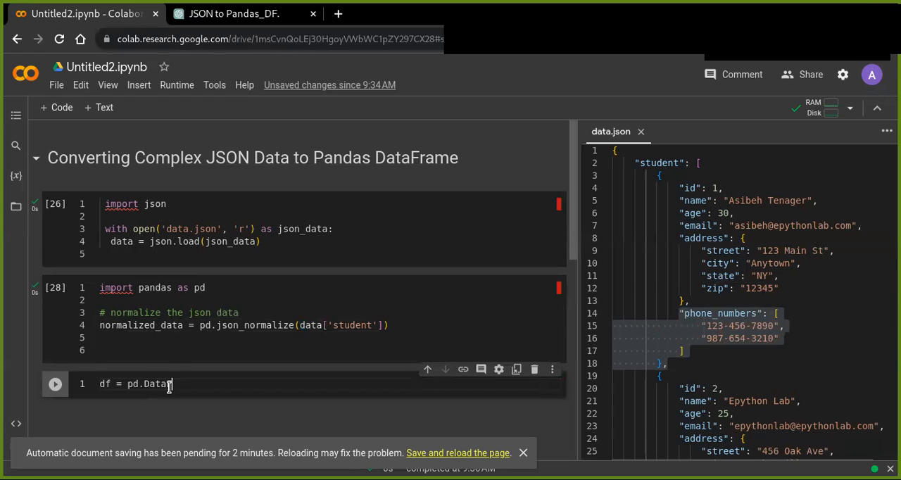
pyautogui.write('Frame')
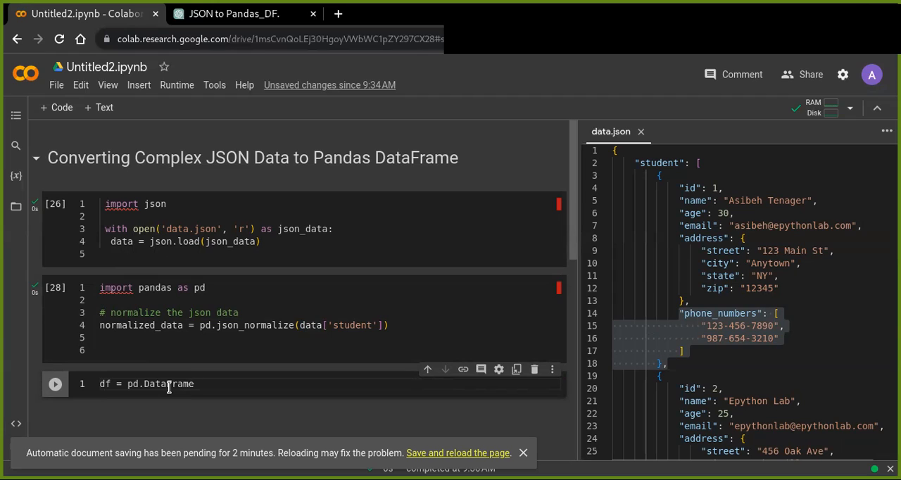
pyautogui.write('(normalized_d')
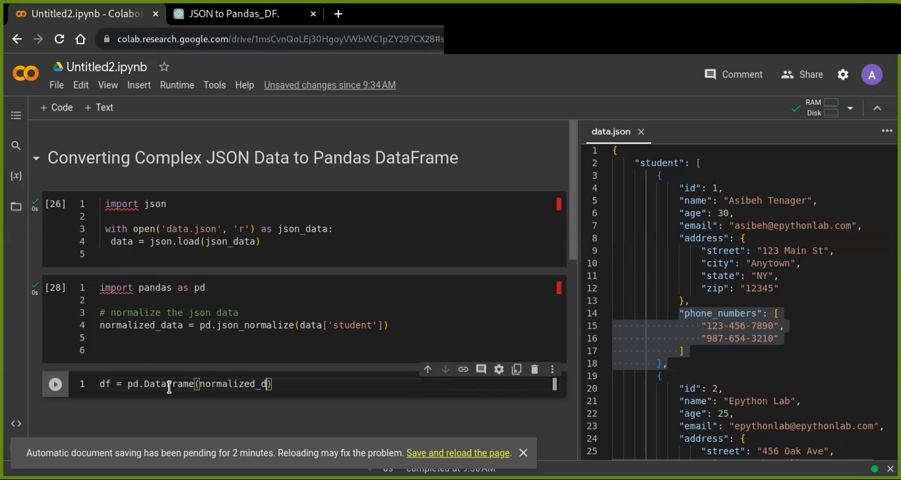
pyautogui.write('ata')
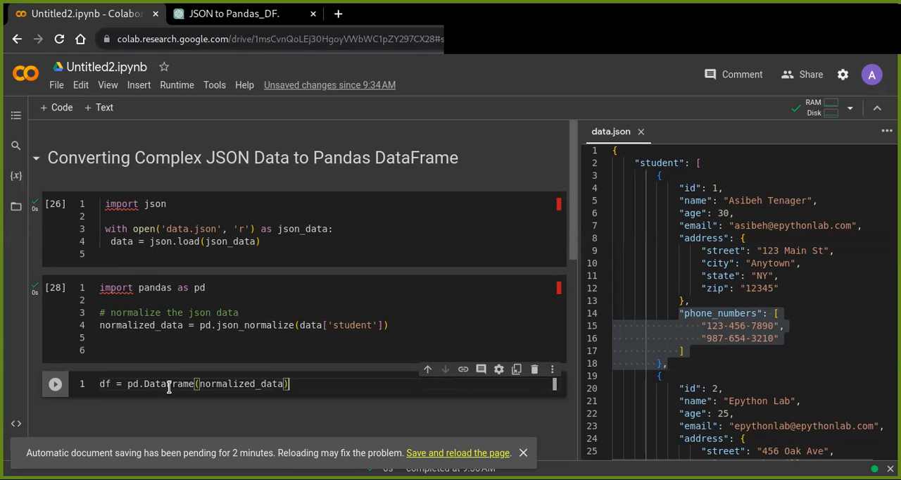
pyautogui.press('enter')
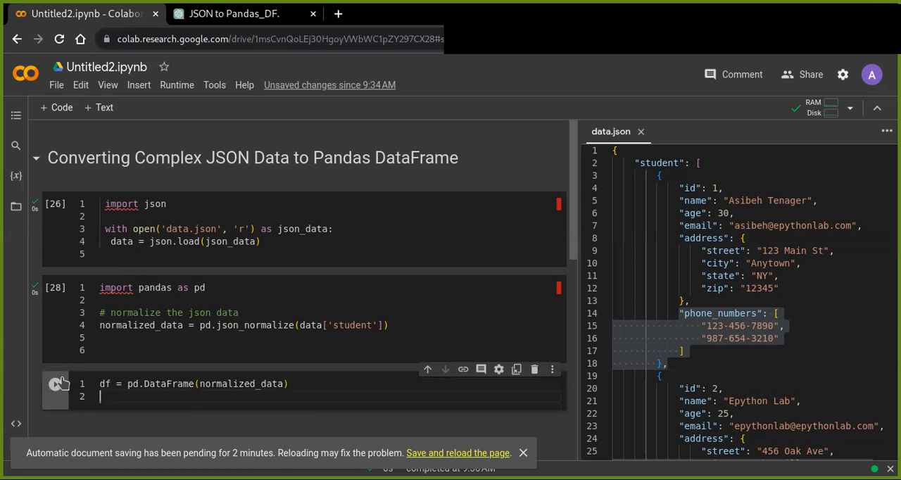
# Run the DataFrame cell, then run a 'df' cell showing email, phone and address columns.
pyautogui.scroll(-3)
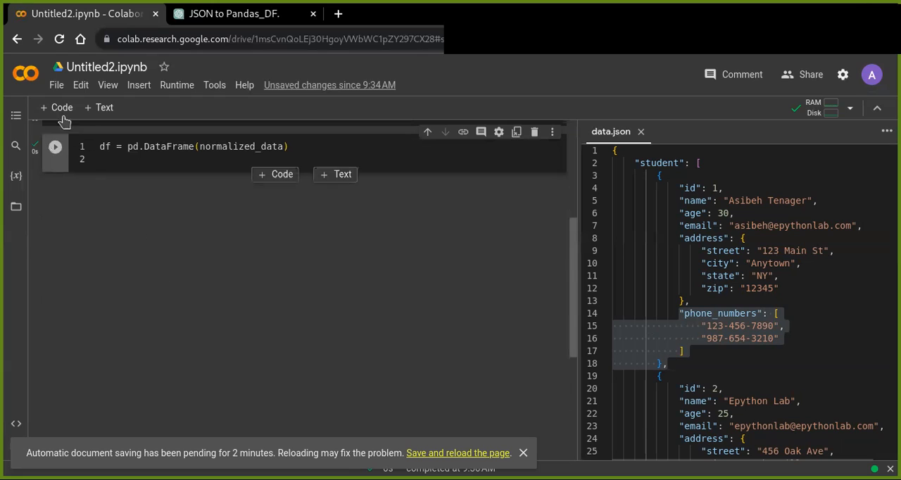
pyautogui.click(55, 146)
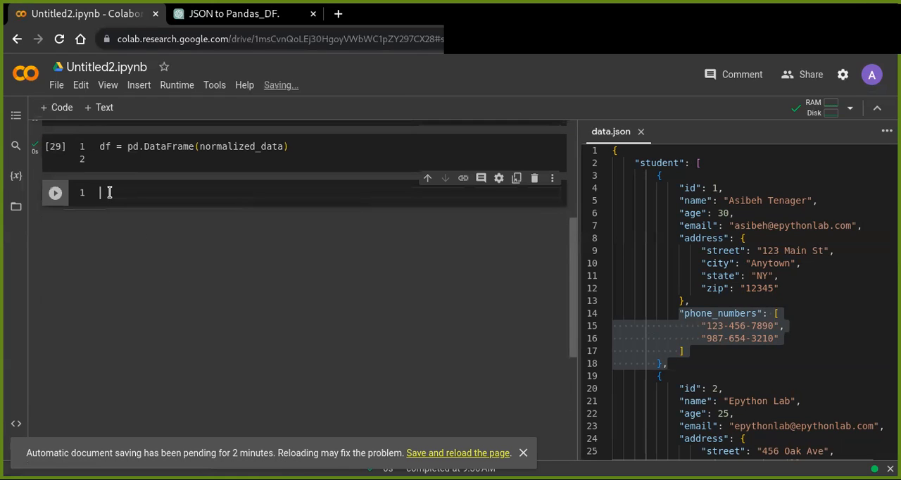
pyautogui.write('df')
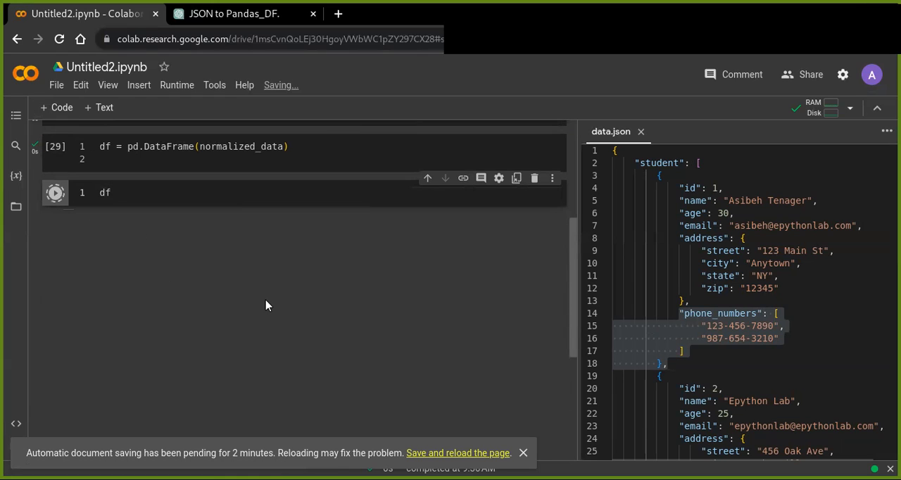
pyautogui.click(55, 192)
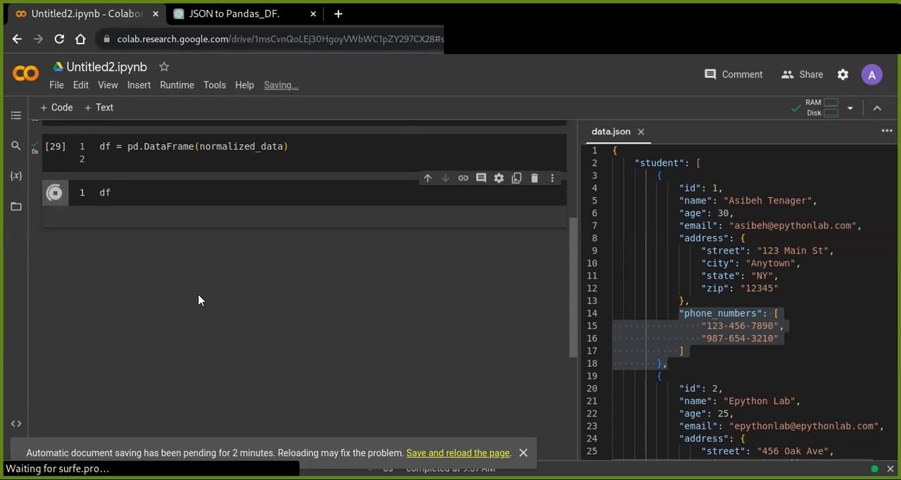
pyautogui.click(55, 193)
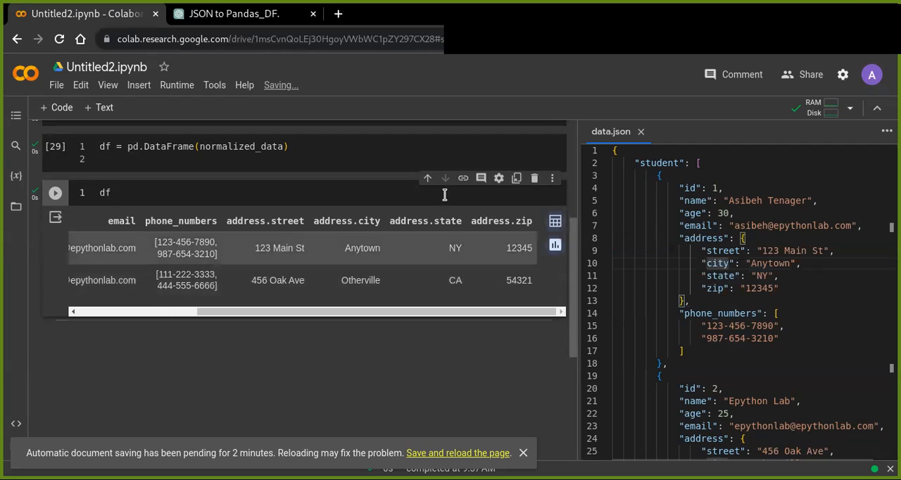
pyautogui.moveTo(360, 220)
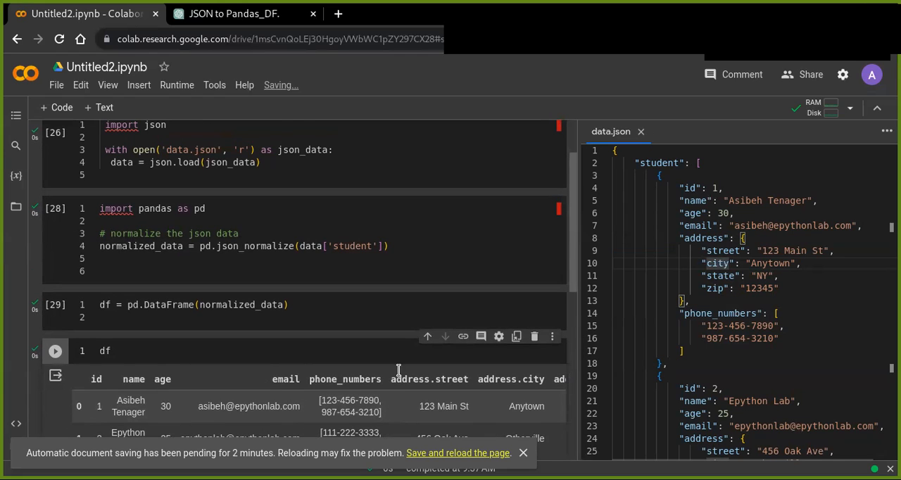
pyautogui.scroll(-3)
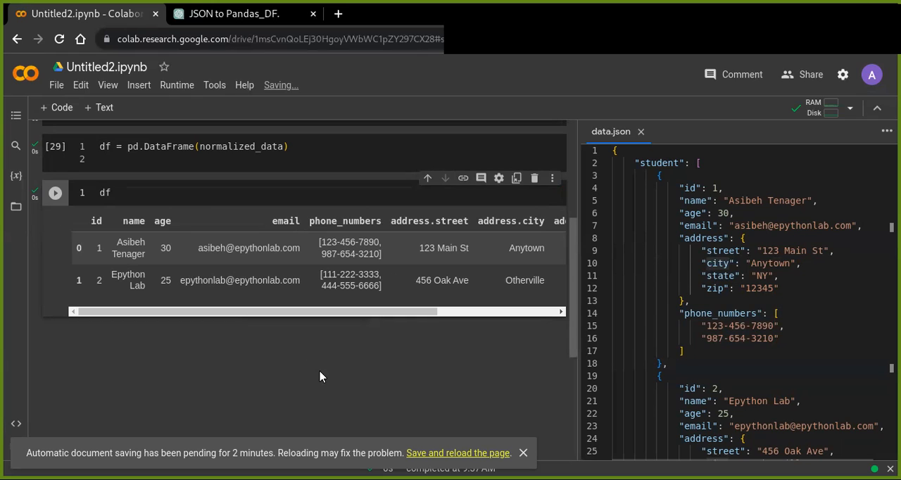
pyautogui.moveTo(373, 373)
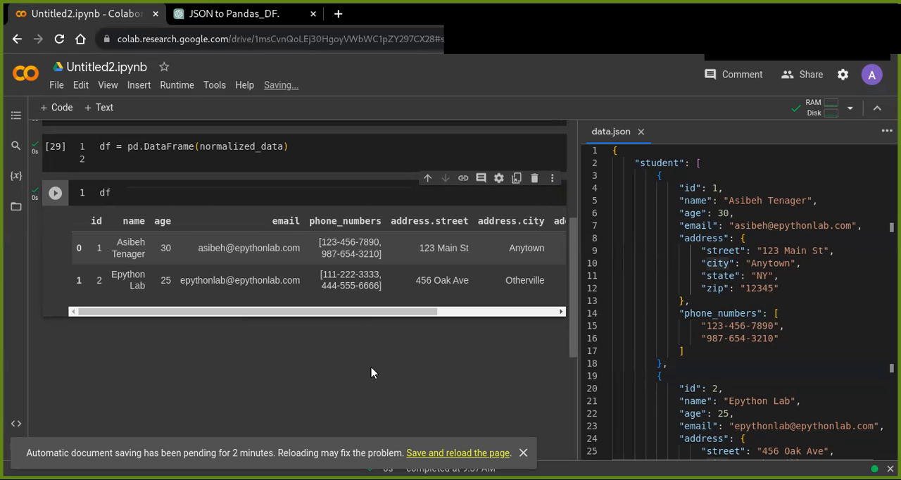